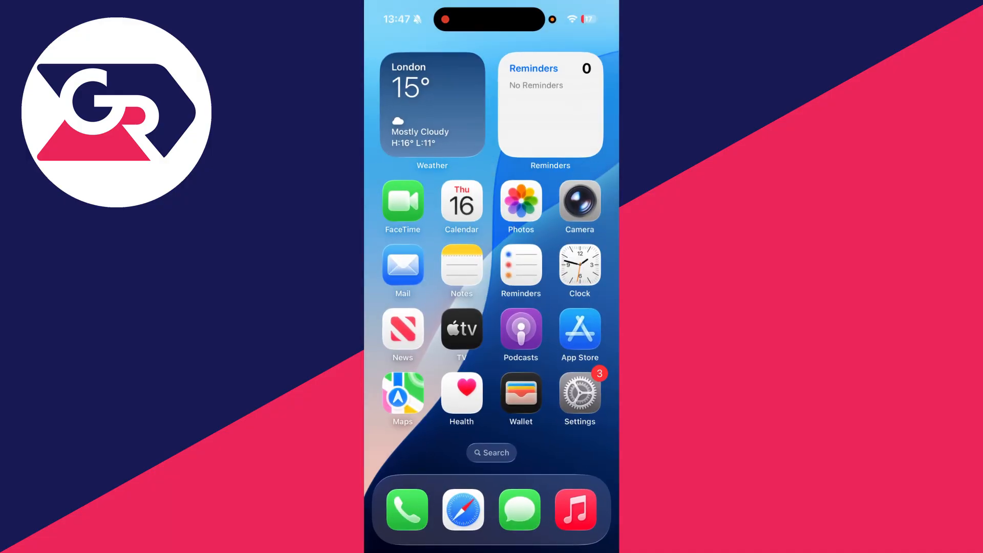
Search the iPhone for 'WhatsApp' to bring up the app as a result.
left_click(578, 394)
type("wh")
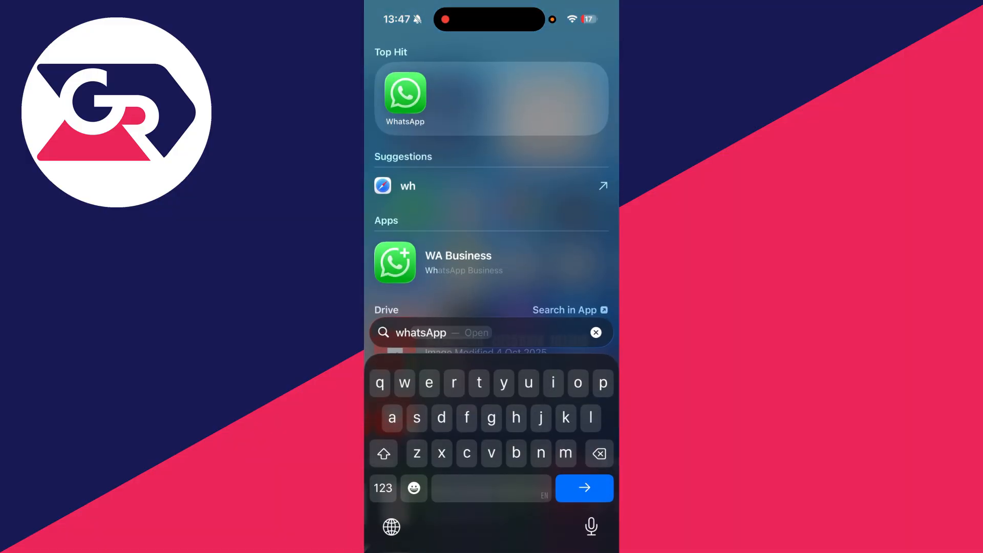
left_click(583, 488)
type("Whats")
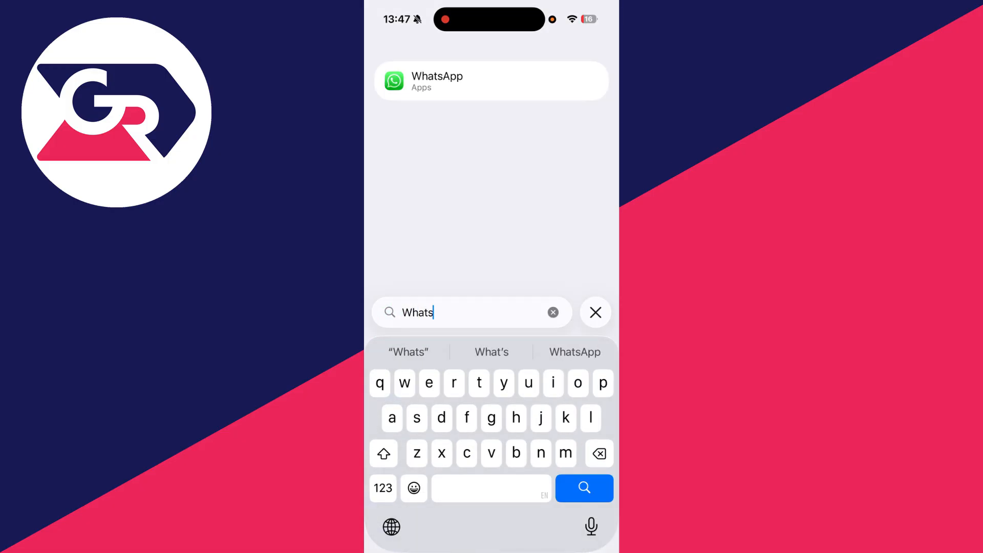
Open the WhatsApp entry from the search results.
left_click(491, 80)
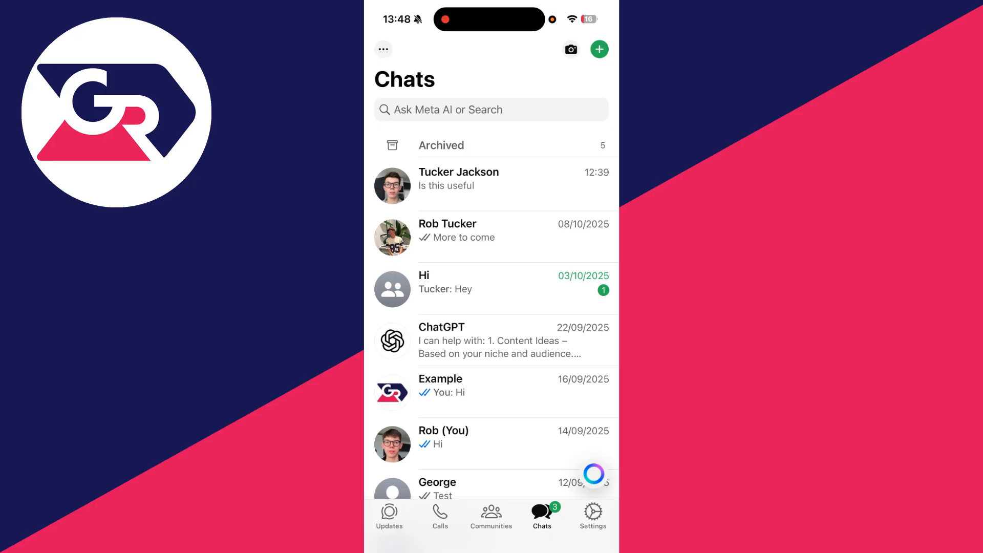
Start a manual iCloud chat backup from WhatsApp settings, then return to the home screen.
left_click(592, 514)
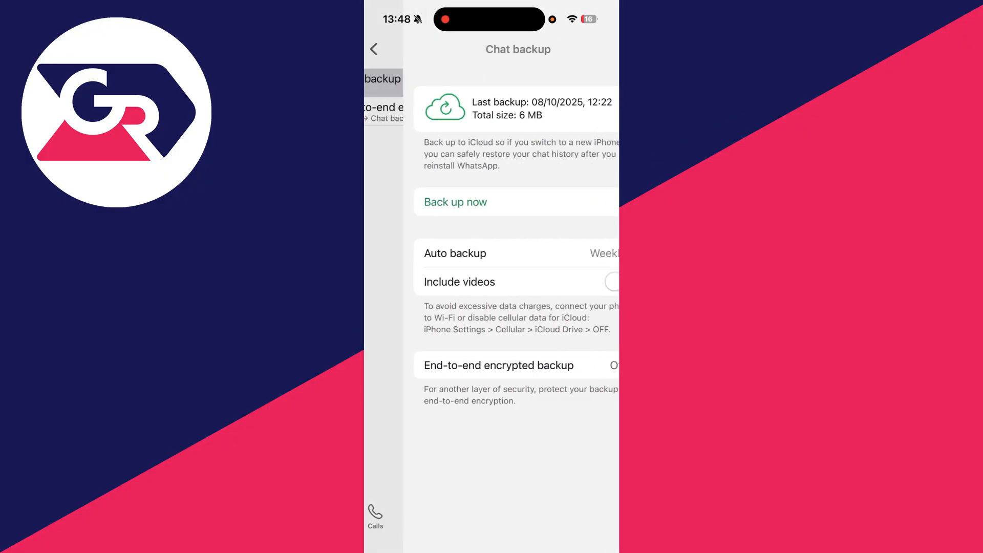
left_click(455, 201)
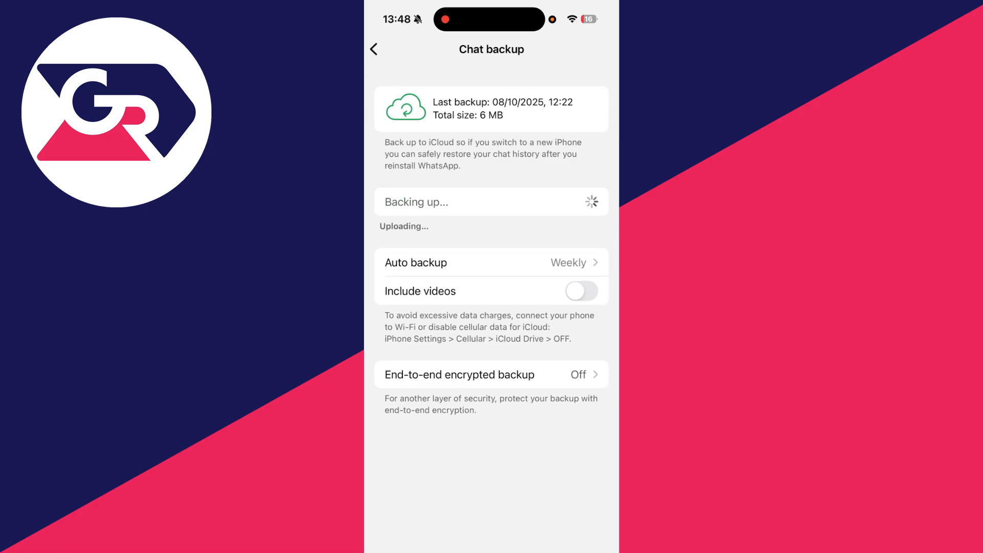
key("home")
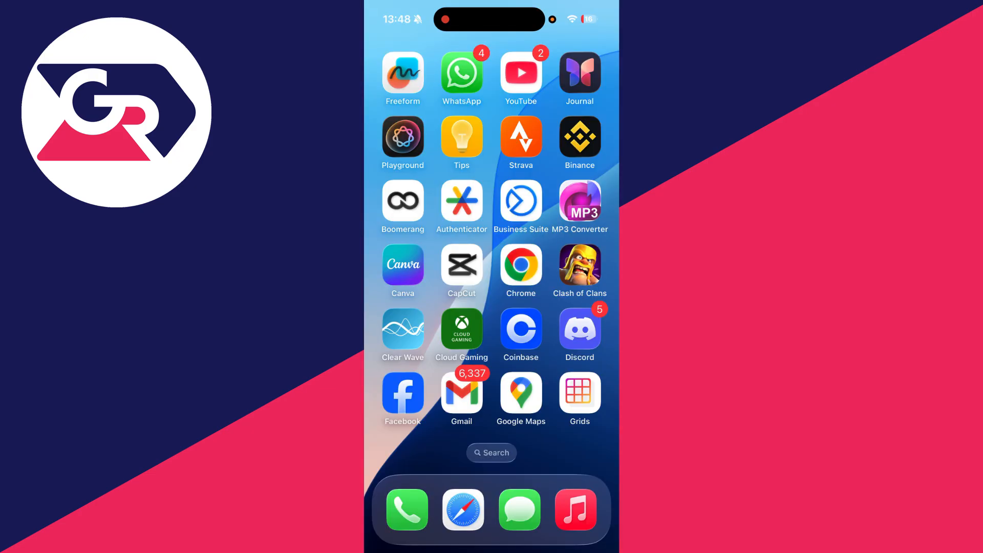
Delete the WhatsApp app entirely from the iPhone.
left_click(461, 74)
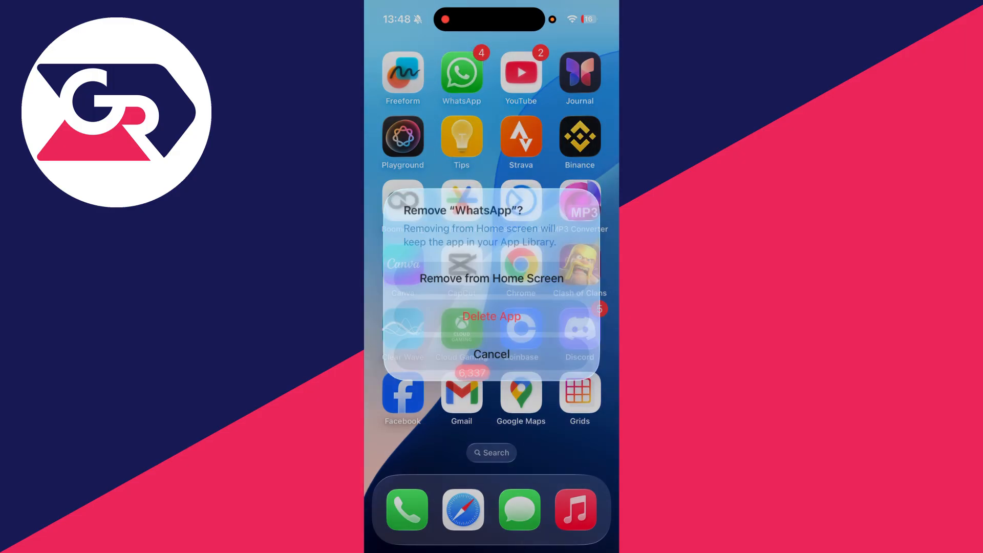
left_click(492, 354)
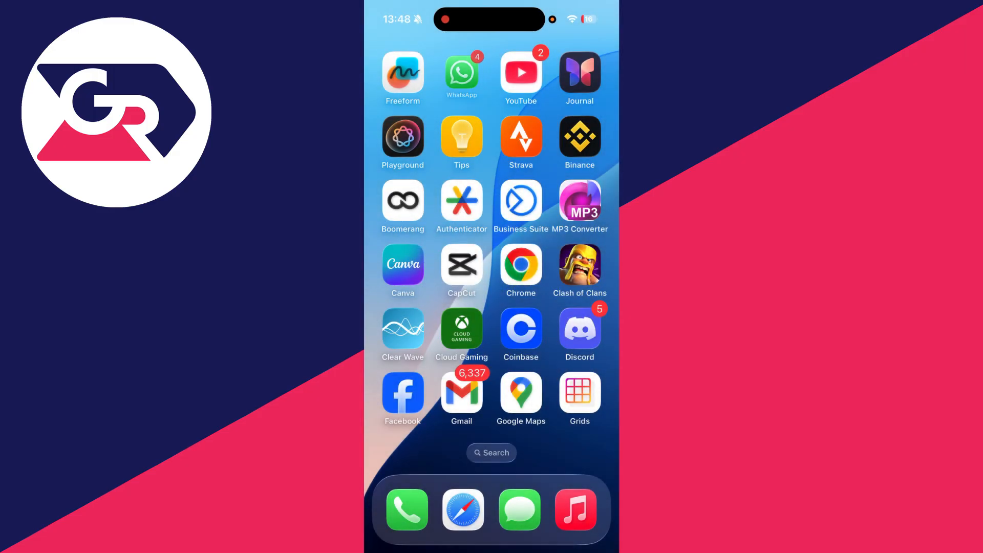
scroll("left", 3)
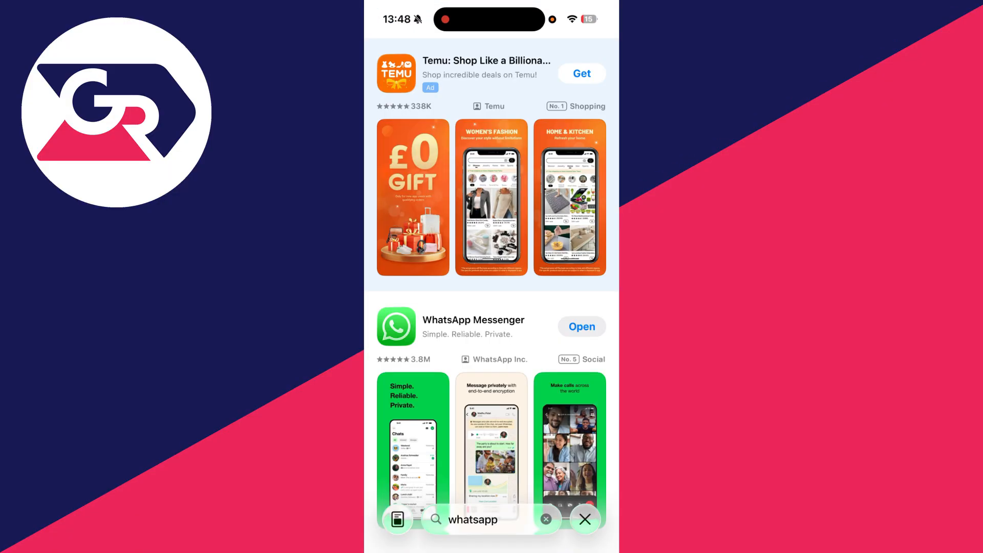
Open the reinstalled WhatsApp Messenger from the App Store.
left_click(580, 326)
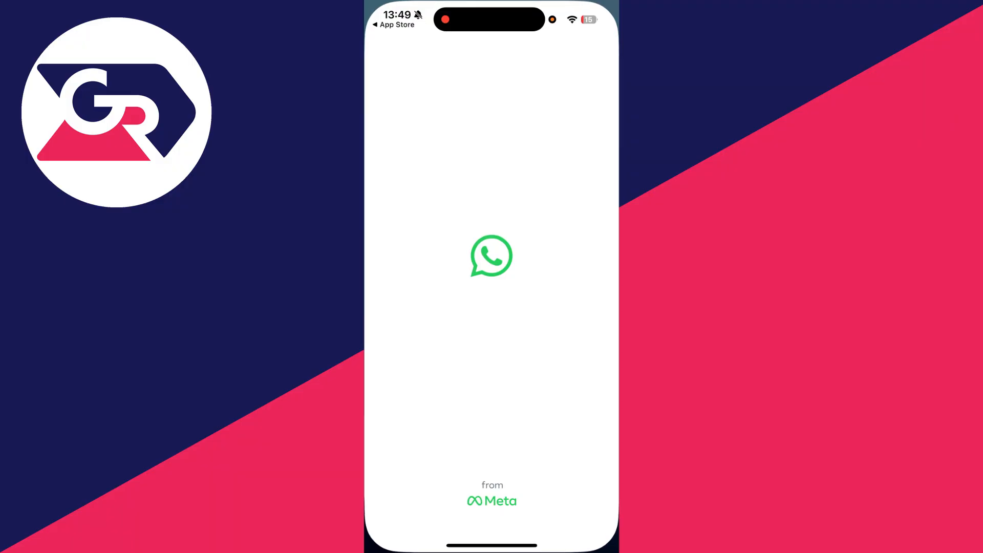